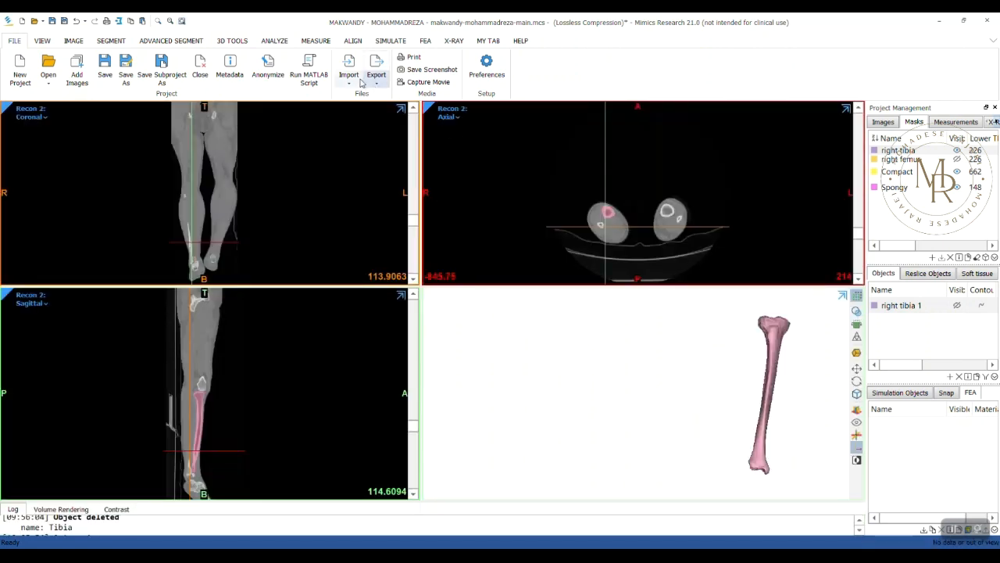
Step: Import the Tibia.inp volume mesh from the Desktop as an FEA object
click(348, 69)
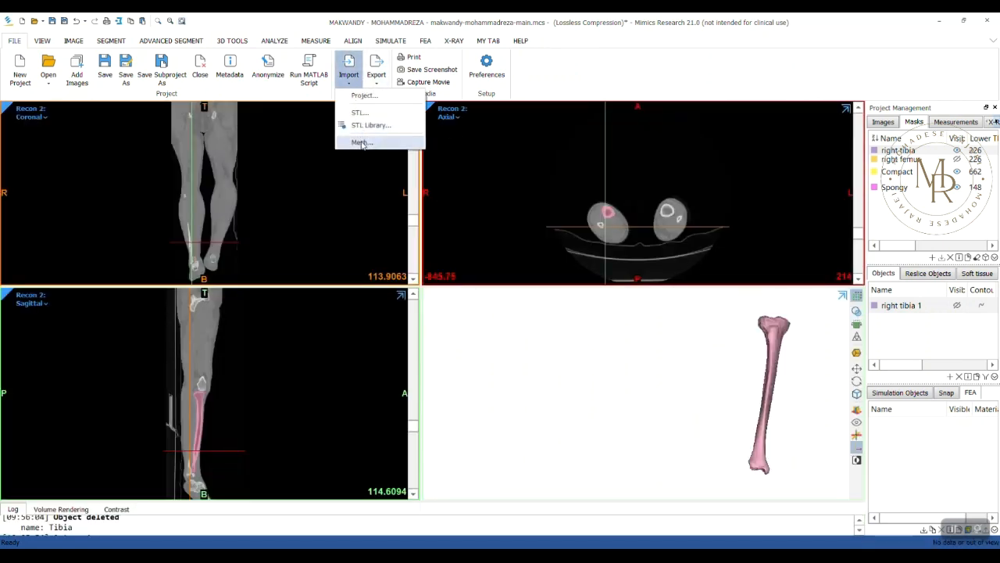
click(363, 143)
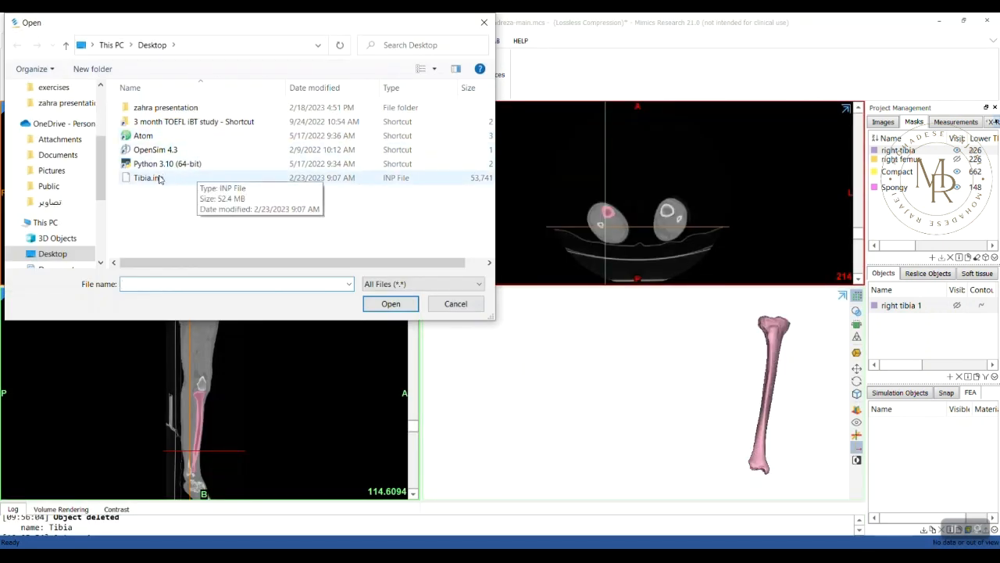
click(147, 178)
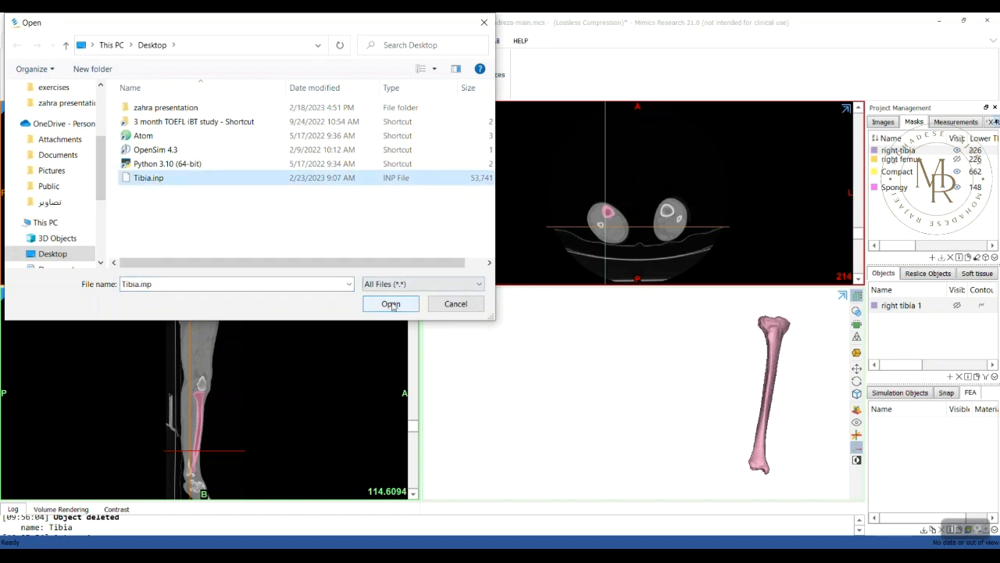
click(391, 303)
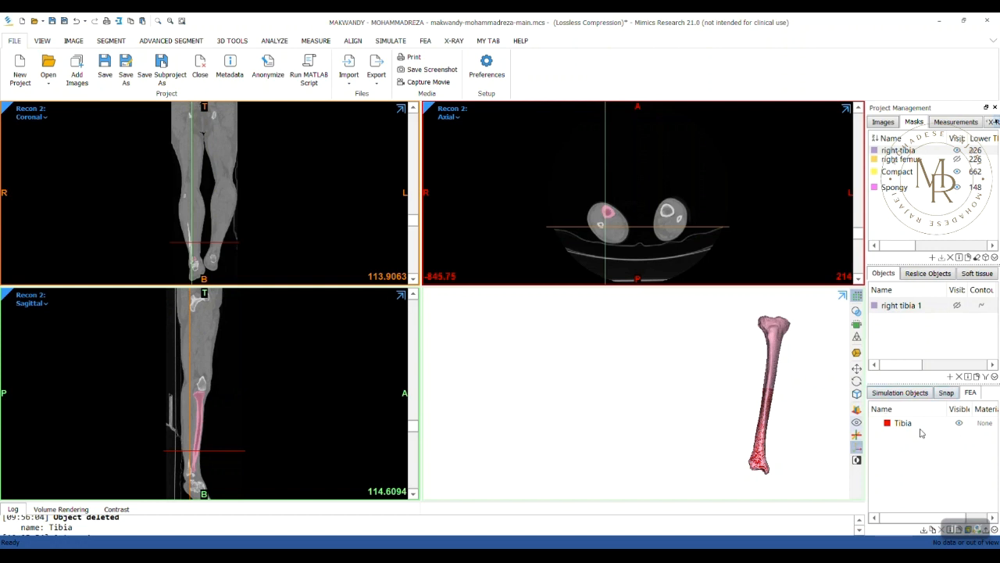
Step: Toggle the Tibia mesh visibility, then bring up its Material Assignment window from the FEA list
click(903, 422)
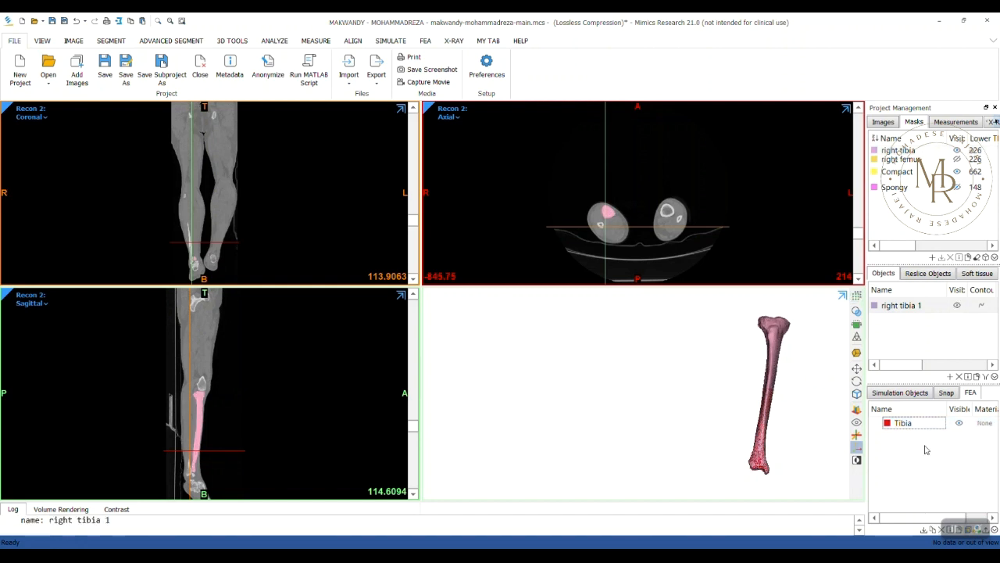
click(900, 305)
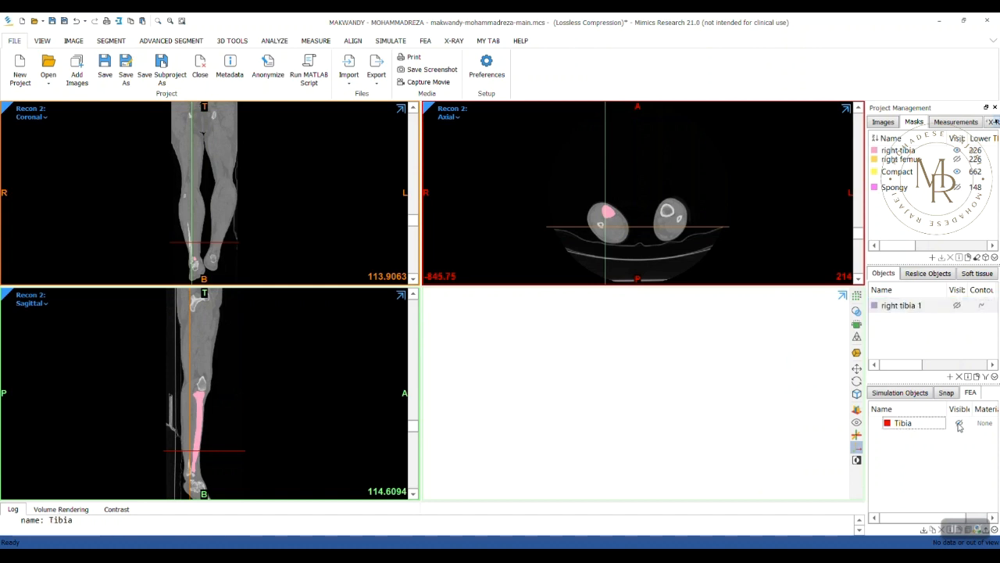
click(960, 422)
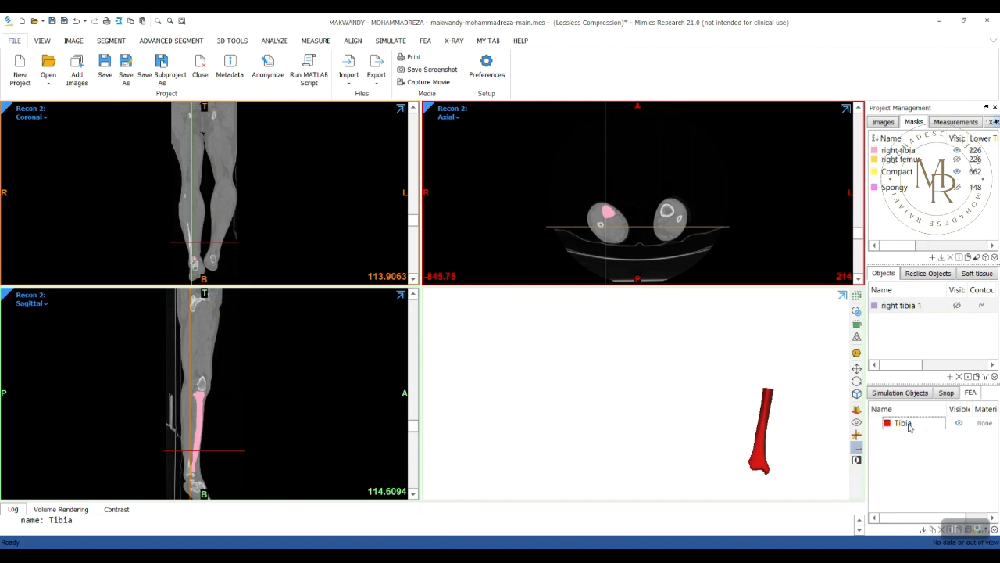
right_click(903, 422)
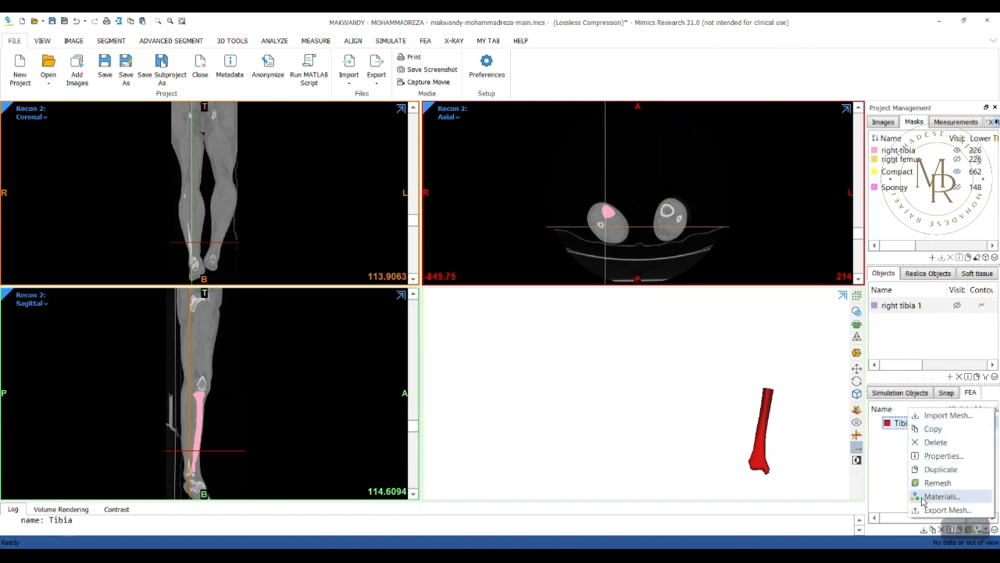
click(941, 497)
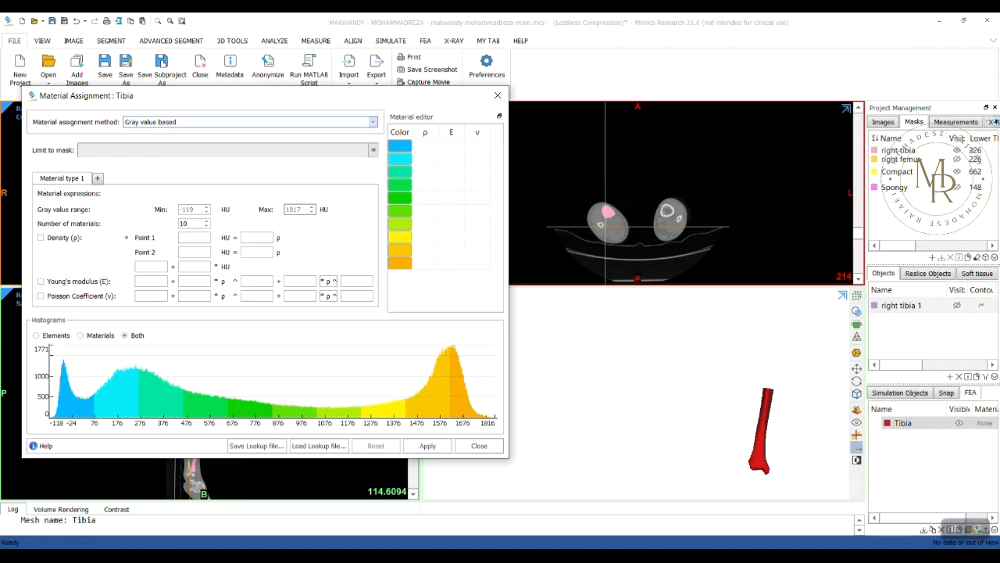
mouse_move(356, 150)
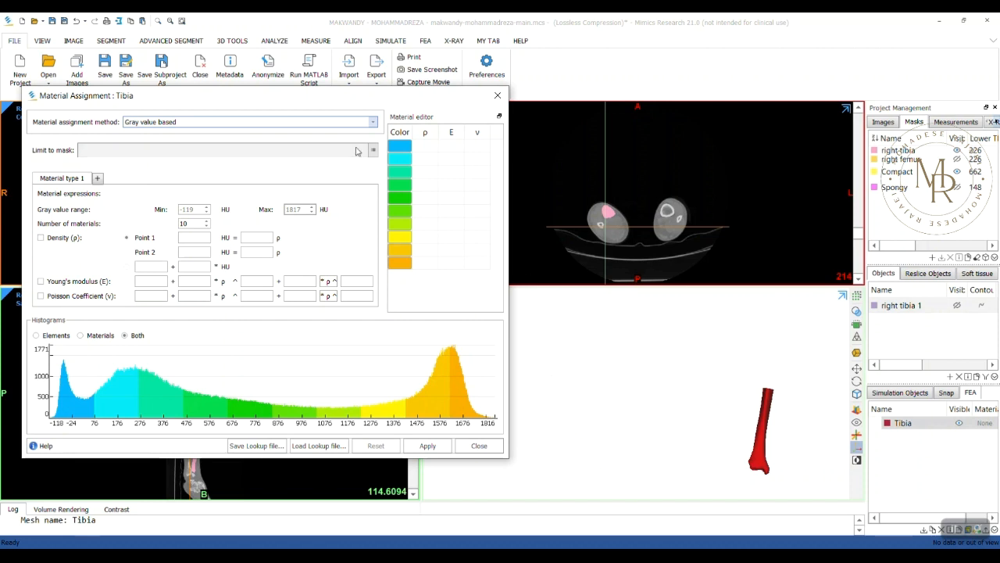
Step: Limit assignment to the right tibia mask and add material types 2 and 3
click(372, 150)
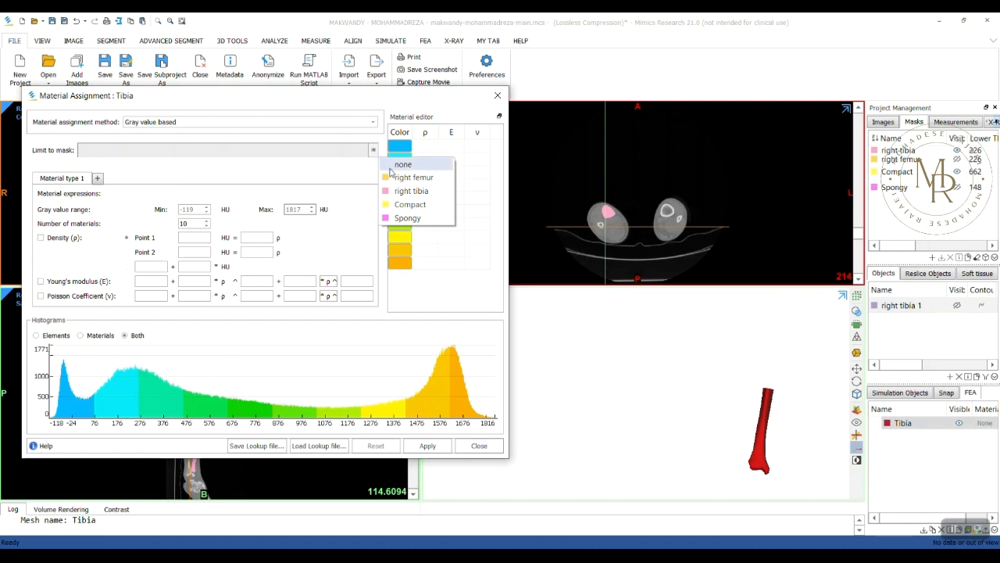
click(413, 191)
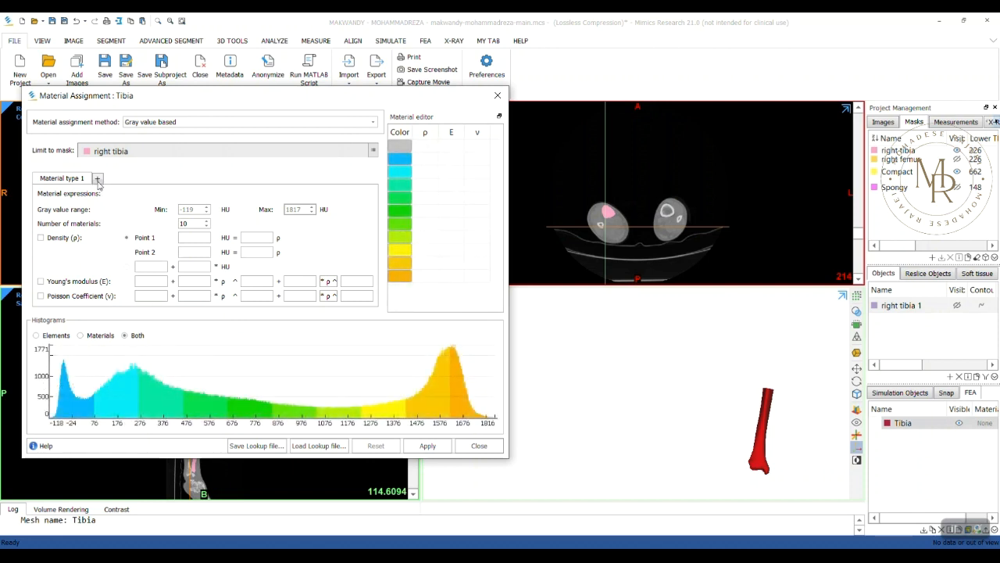
click(97, 179)
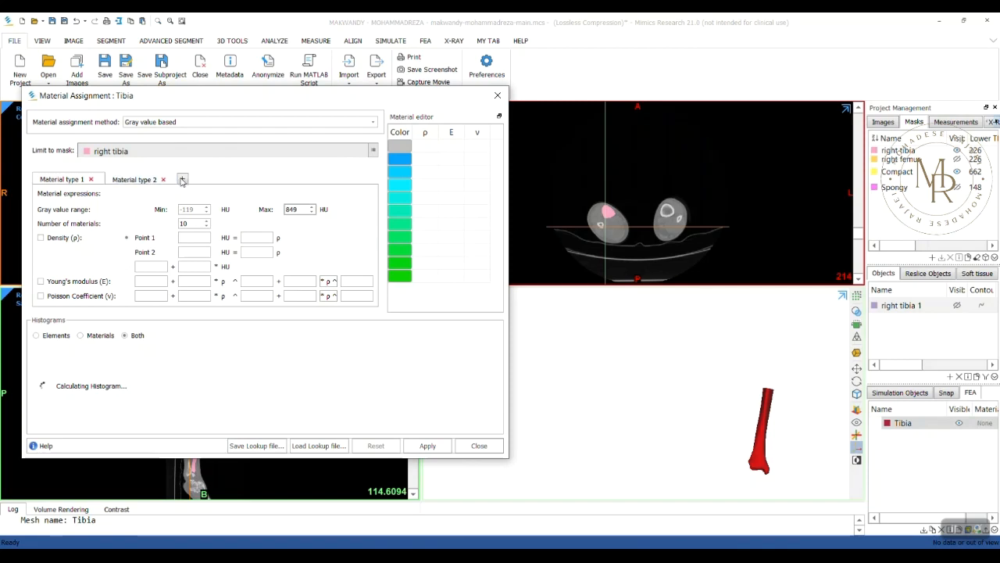
click(182, 178)
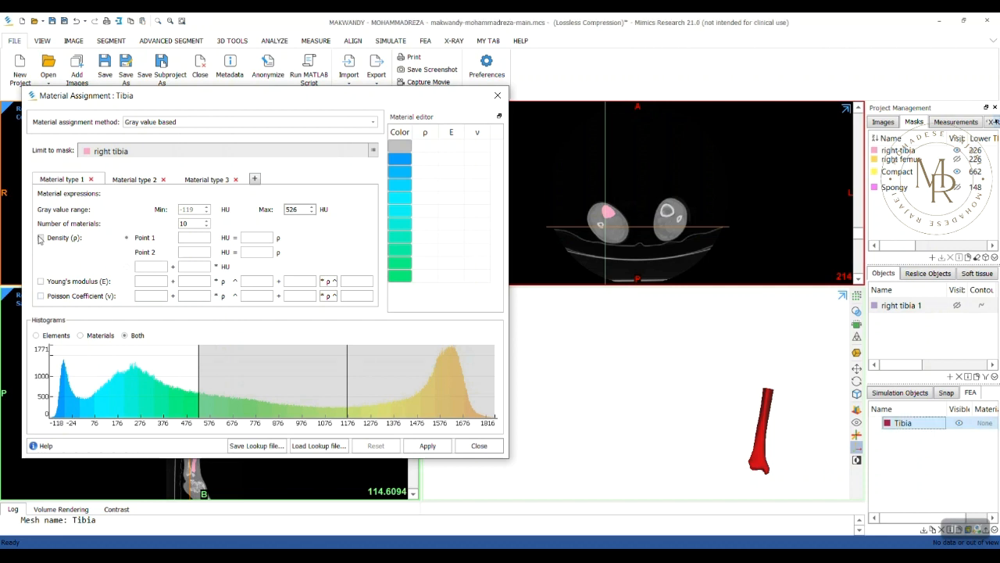
Step: Give material type 1 a pasted density, Young's modulus, Poisson's ratio and max gray value 105 HU
click(40, 238)
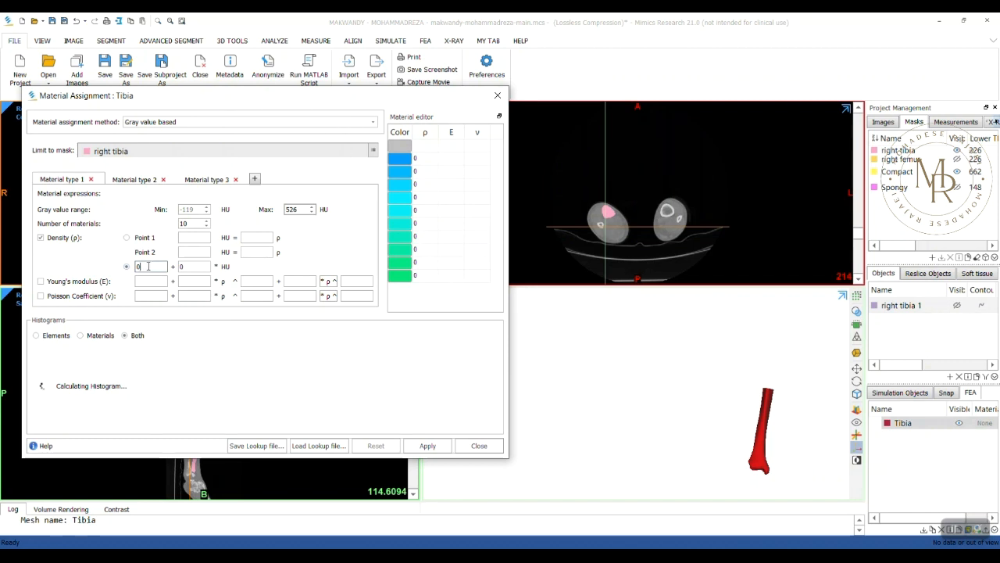
right_click(150, 266)
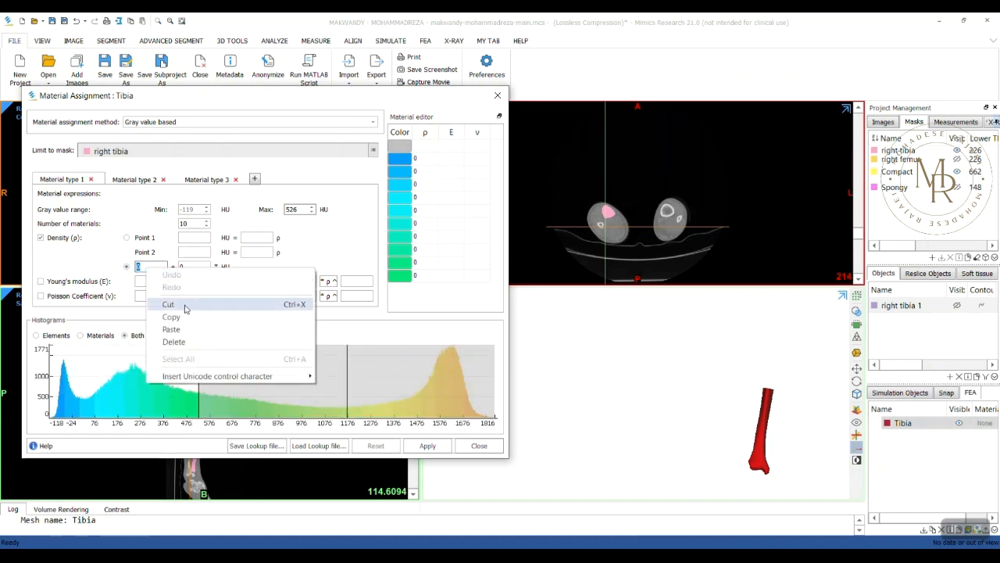
click(170, 328)
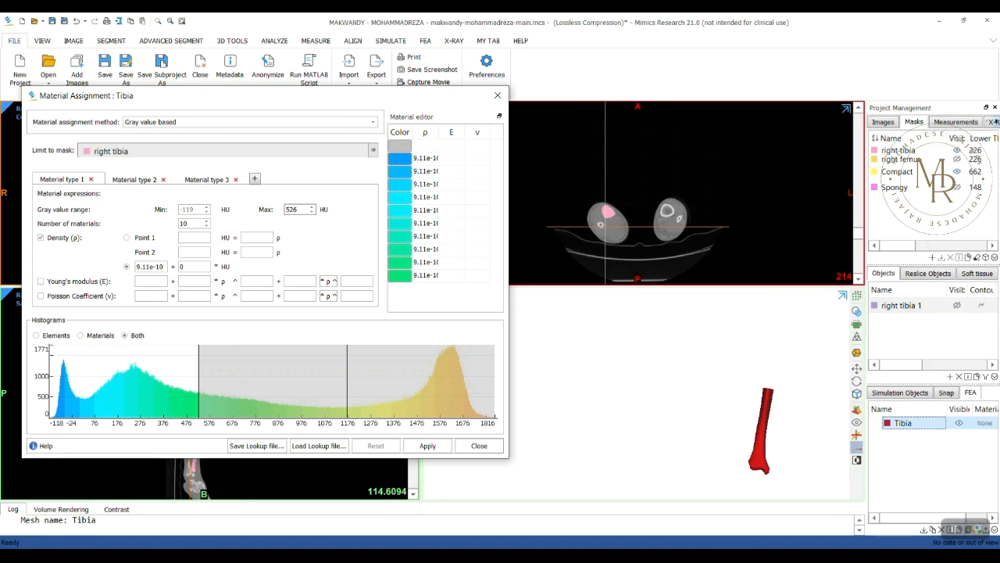
click(40, 281)
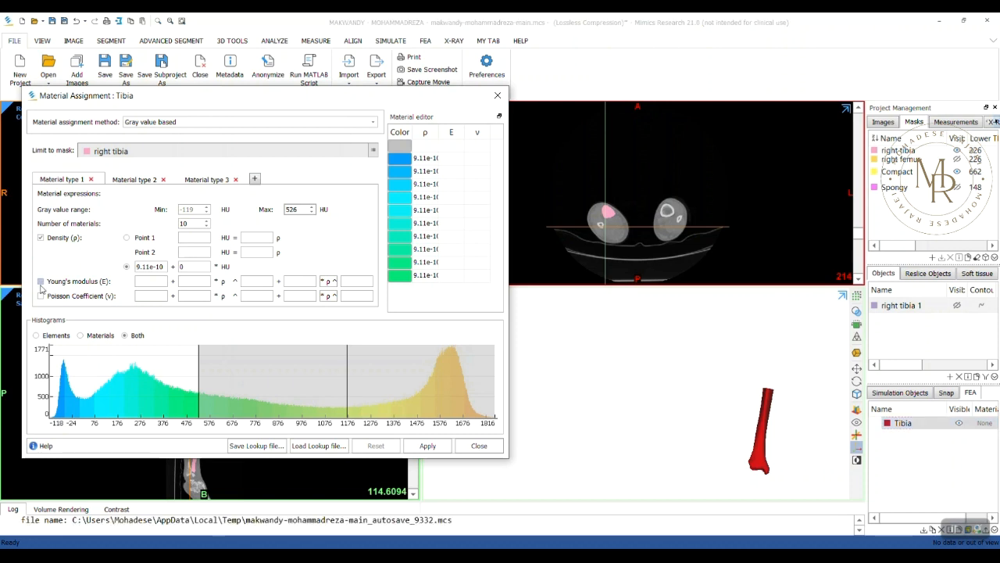
click(41, 281)
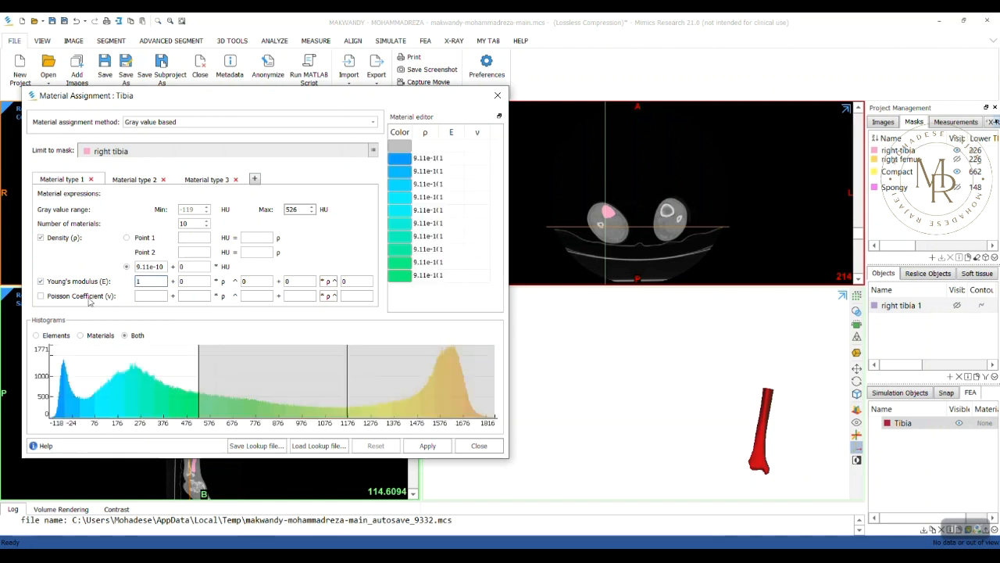
click(41, 296)
text(0.3)
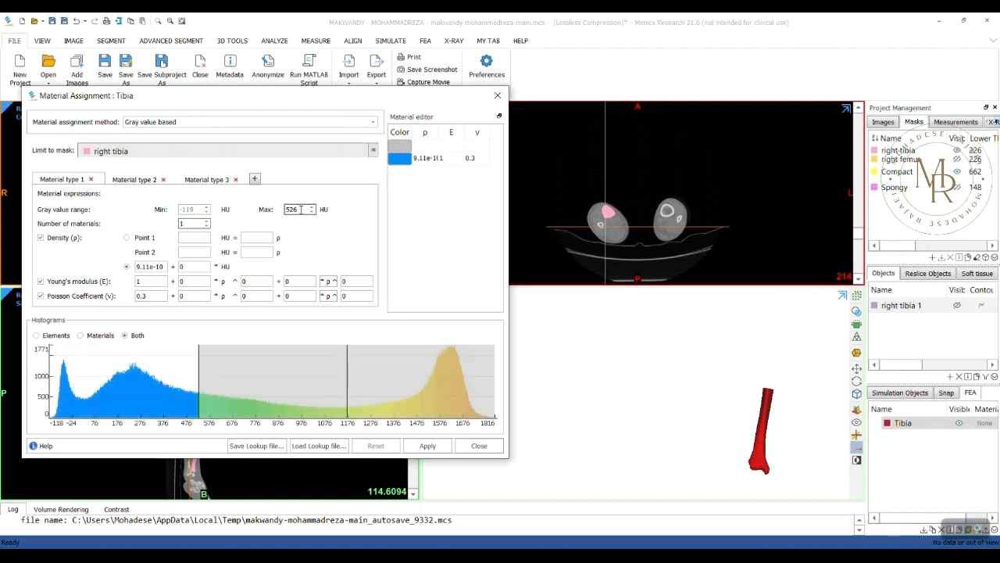
triple_click(296, 210)
text(123)
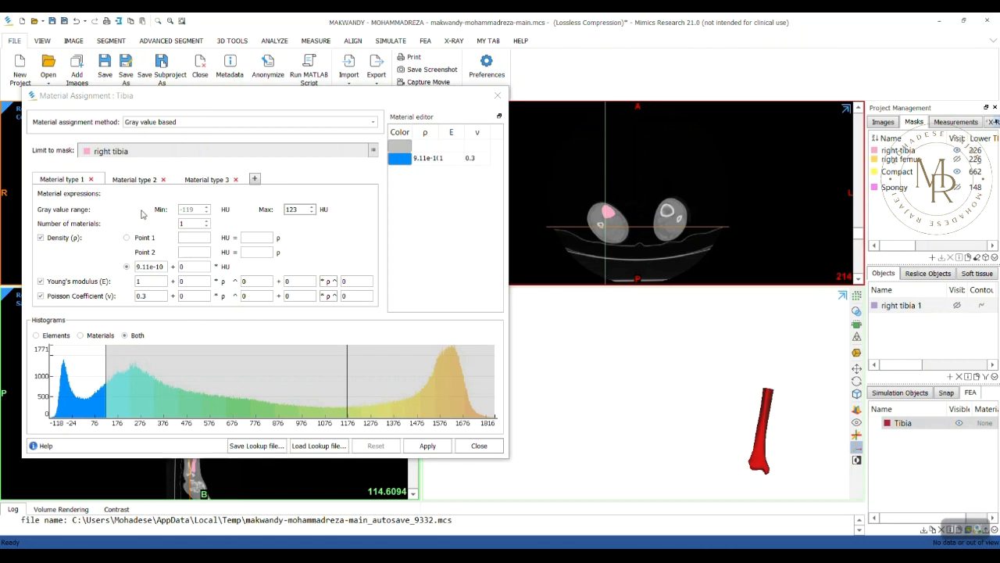
click(111, 41)
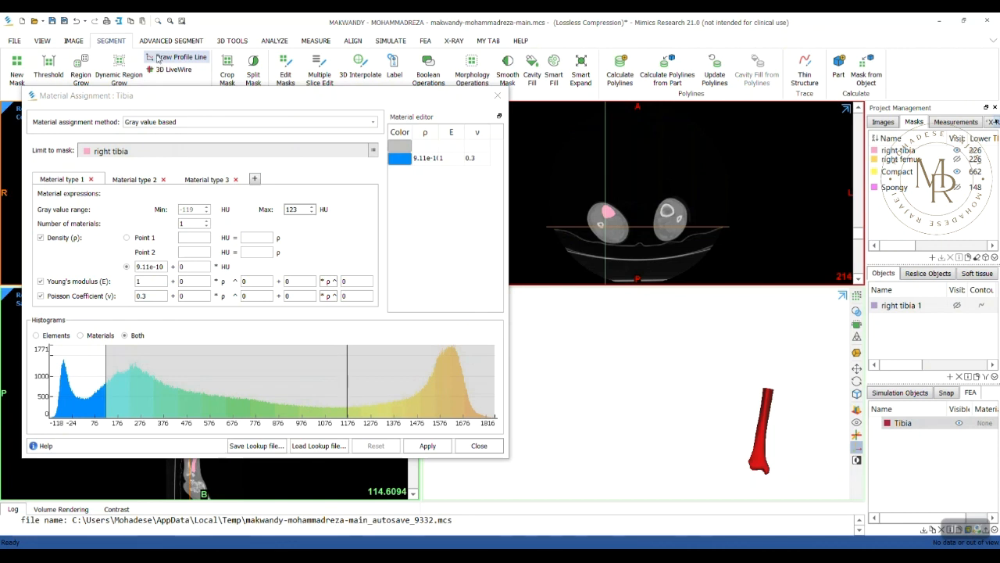
Step: Give material type 2 a 336 HU max, density and Young's modulus formulas, and Poisson 0.3
click(14, 40)
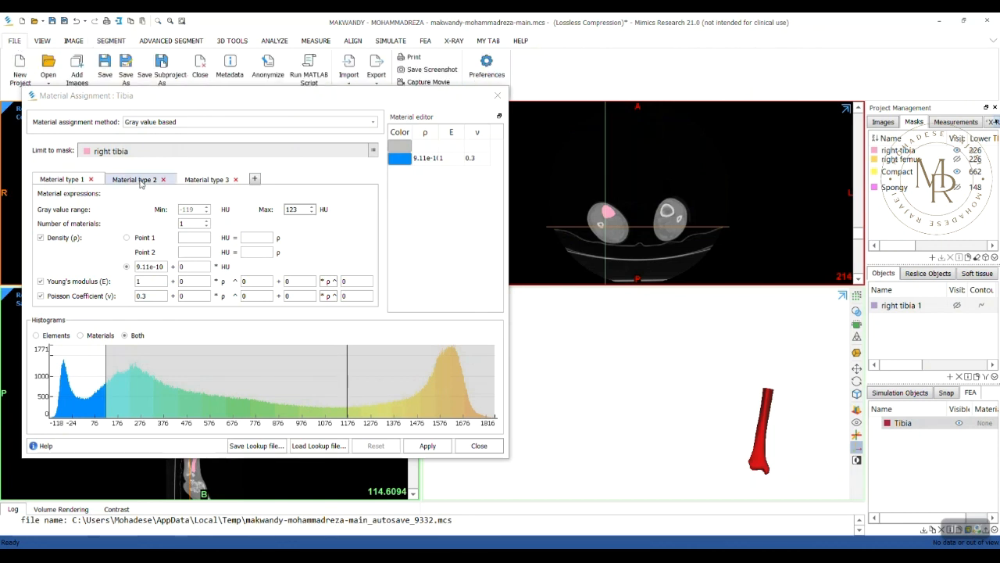
click(134, 178)
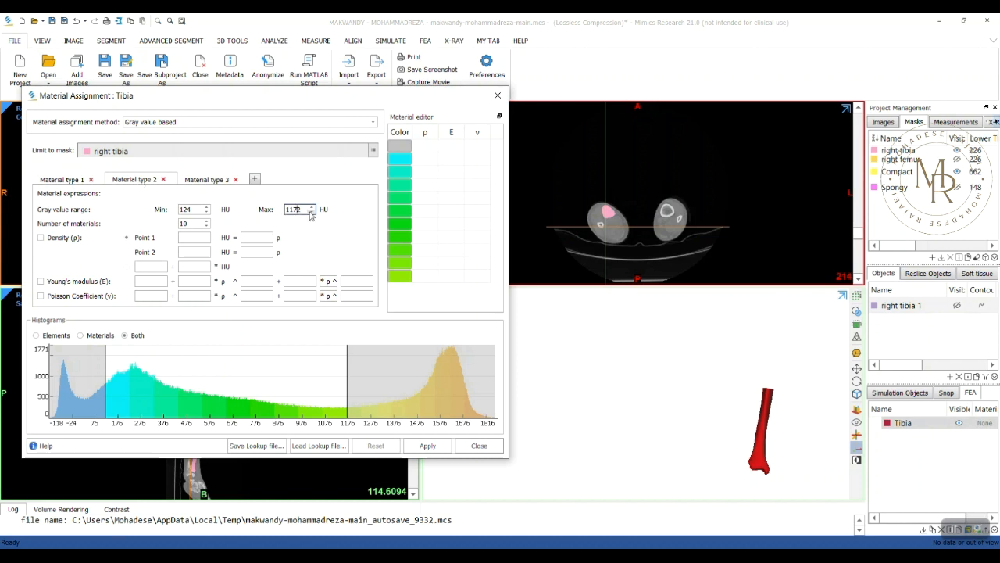
triple_click(295, 209)
text(335)
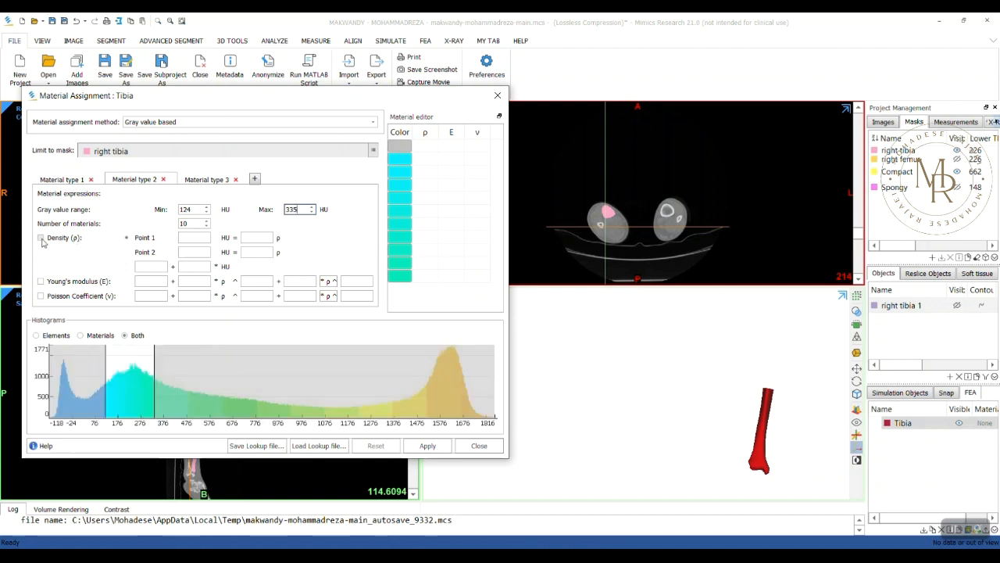
click(41, 237)
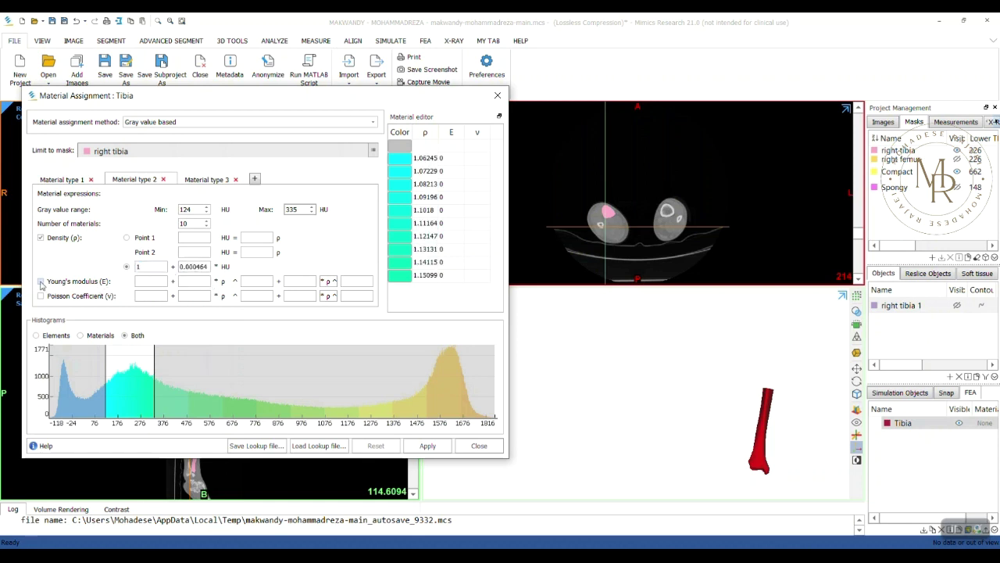
click(40, 281)
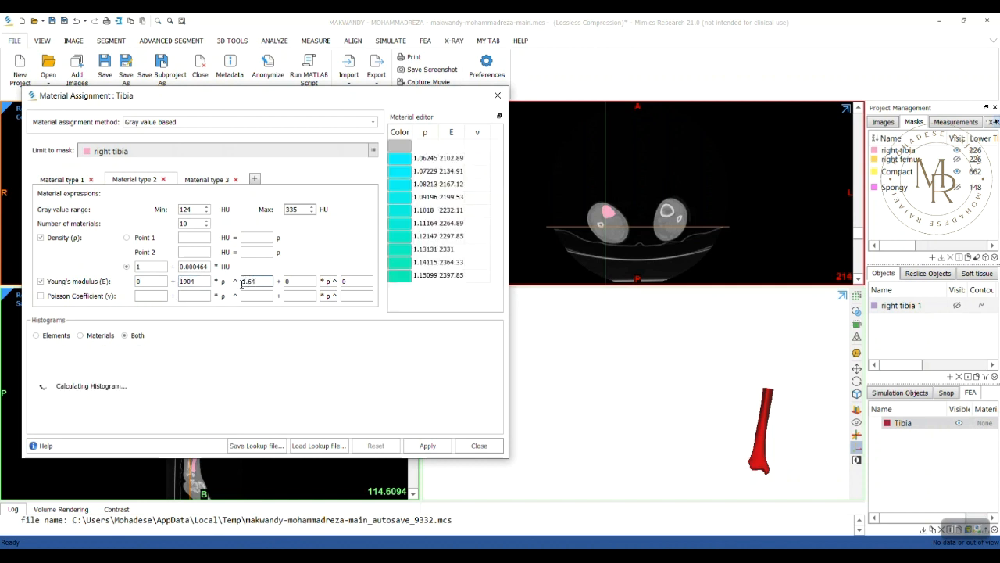
click(41, 295)
text(0.3)
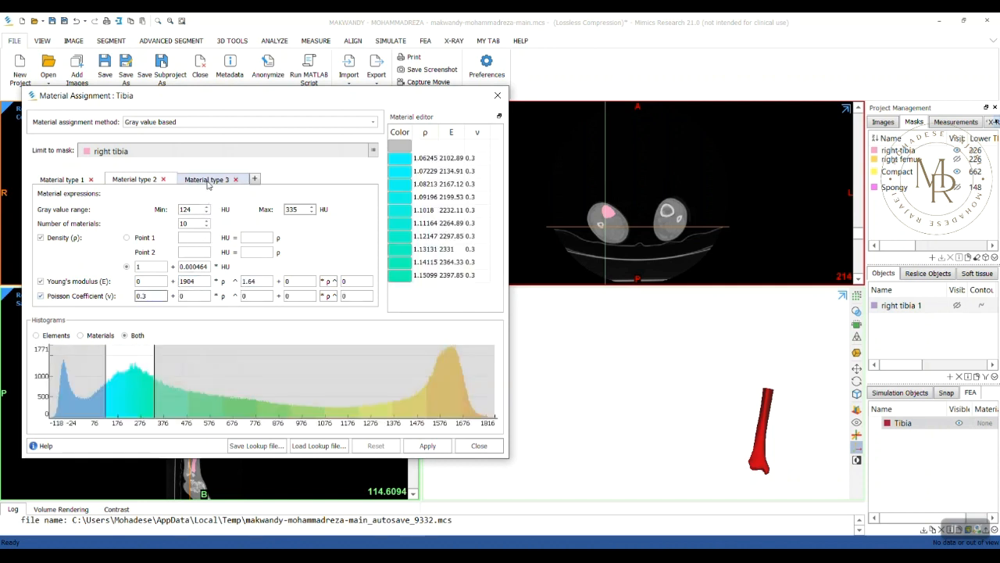
Step: Give material type 3 a gray-value density formula and a Young's modulus formula
click(207, 179)
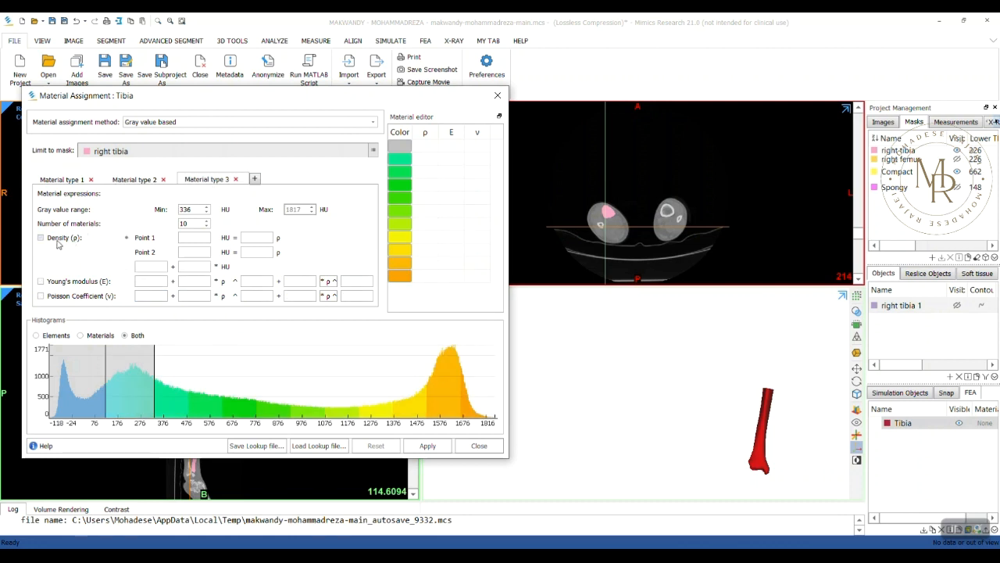
click(41, 237)
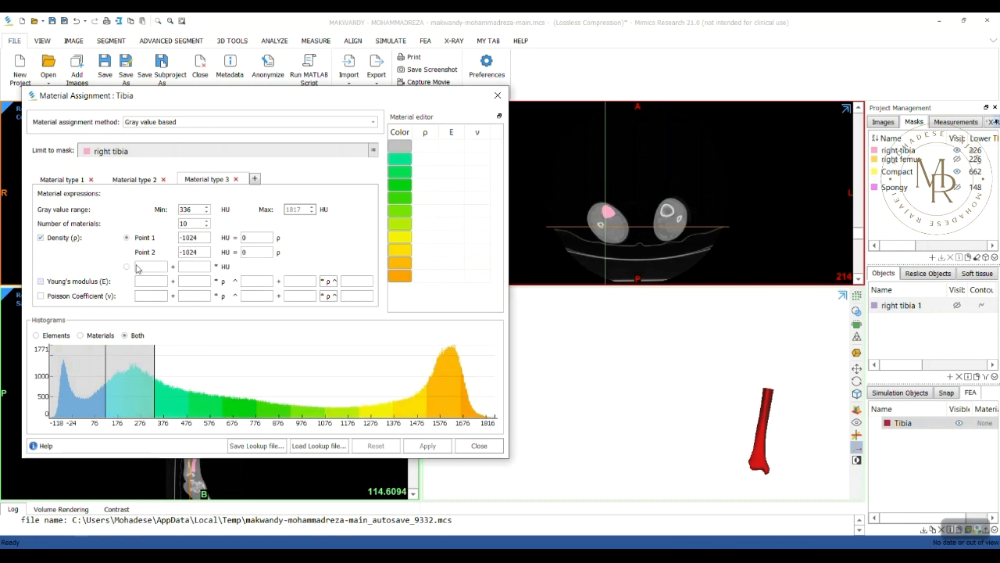
click(127, 266)
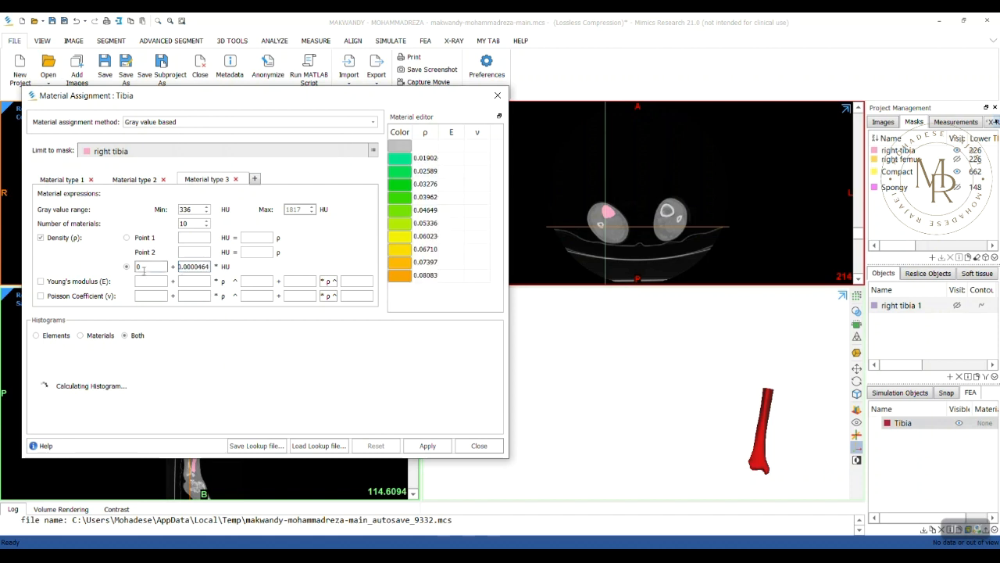
click(40, 281)
text(0.3)
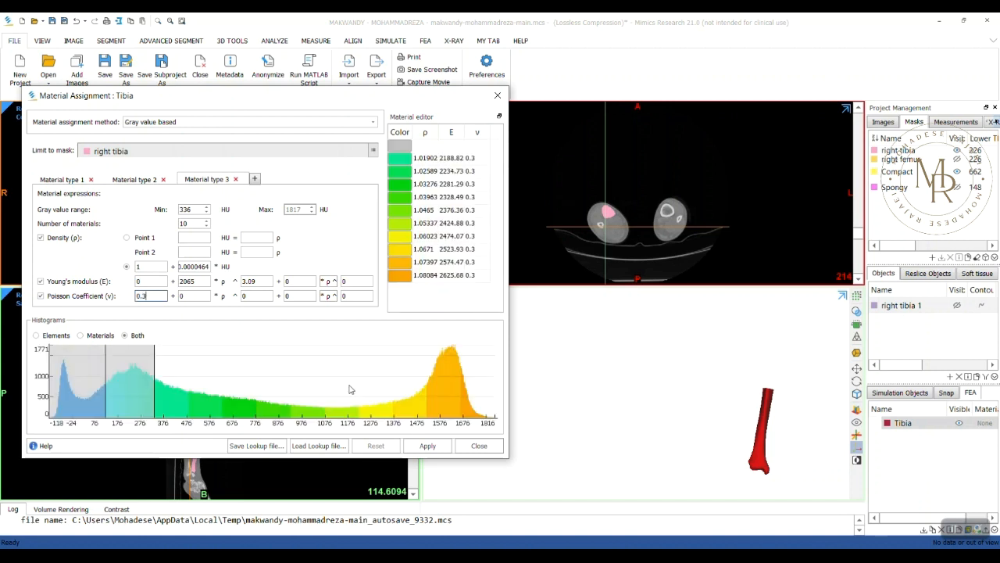
Step: Commit the Poisson's ratio, apply the gray-value materials to the Tibia mesh and close
click(427, 446)
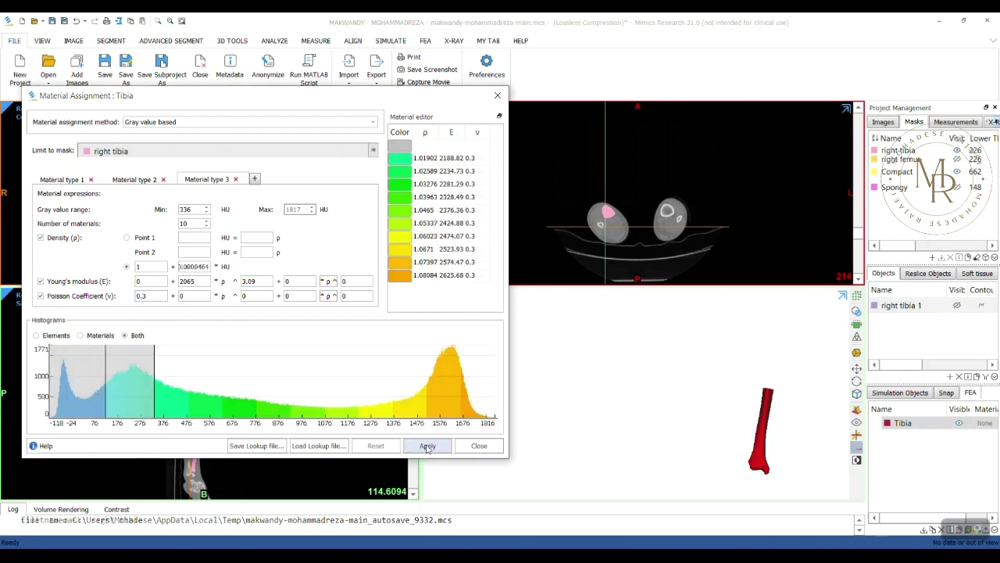
click(427, 446)
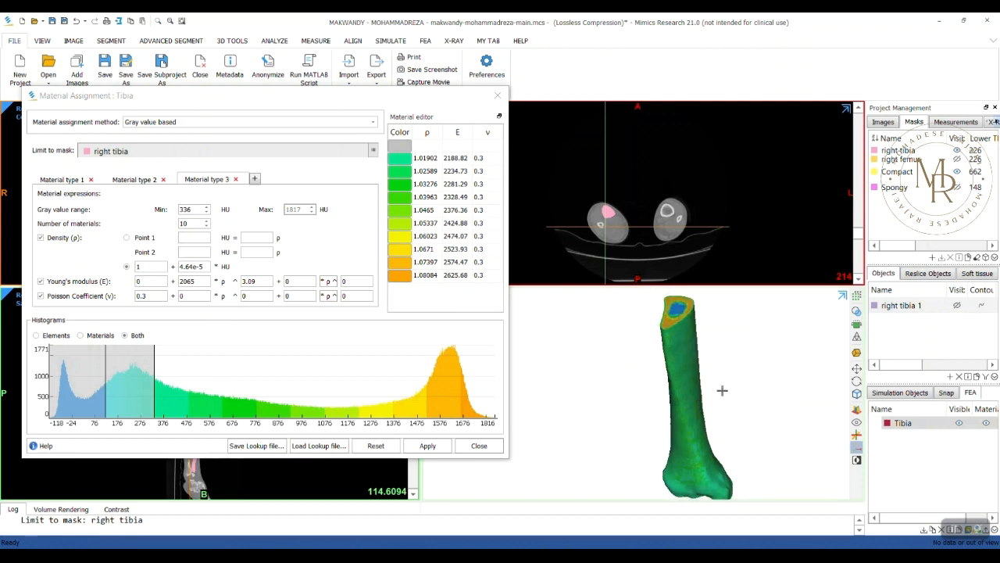
click(478, 445)
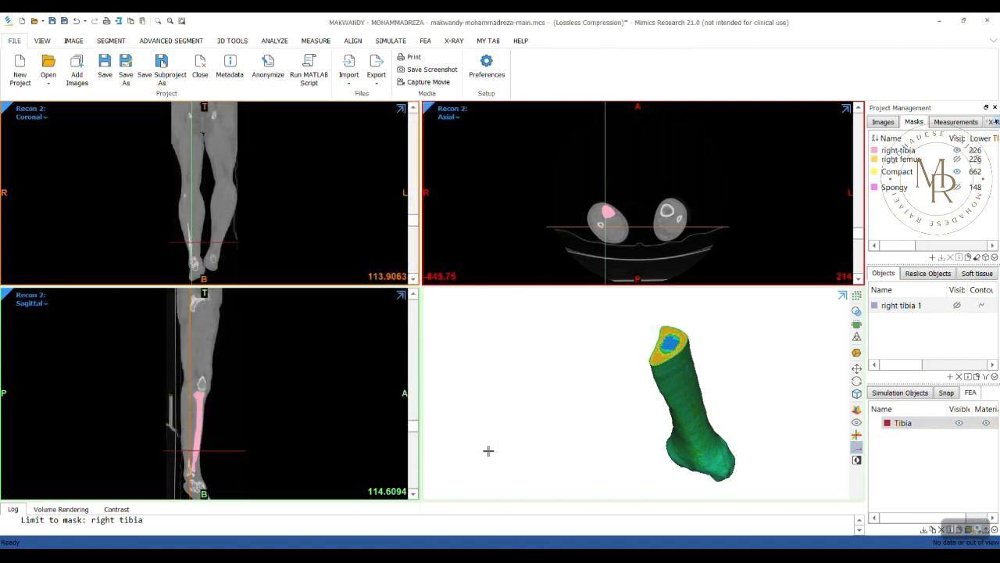
Step: Export the Tibia mesh to Abaqus as a single output file with an assembly
click(375, 70)
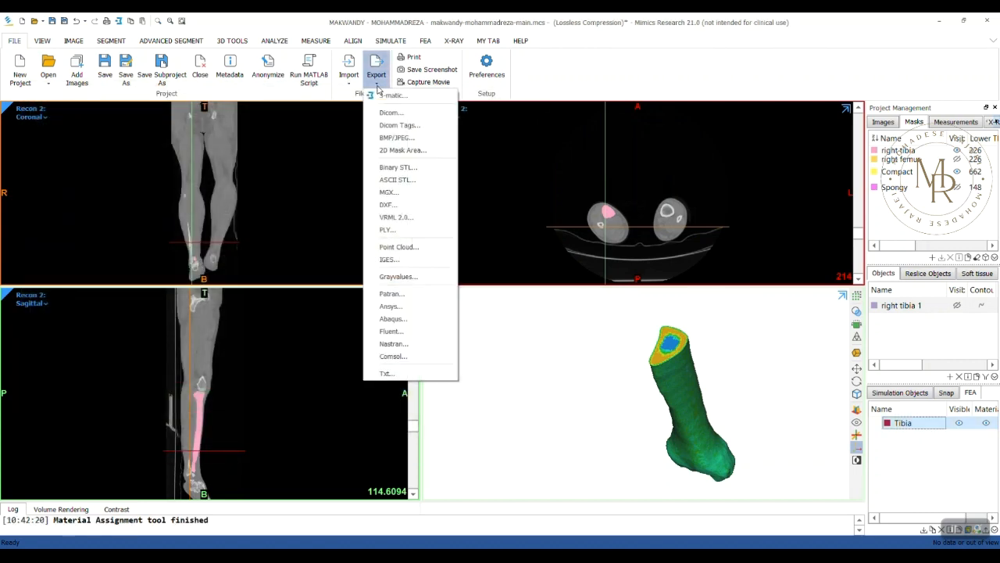
click(394, 319)
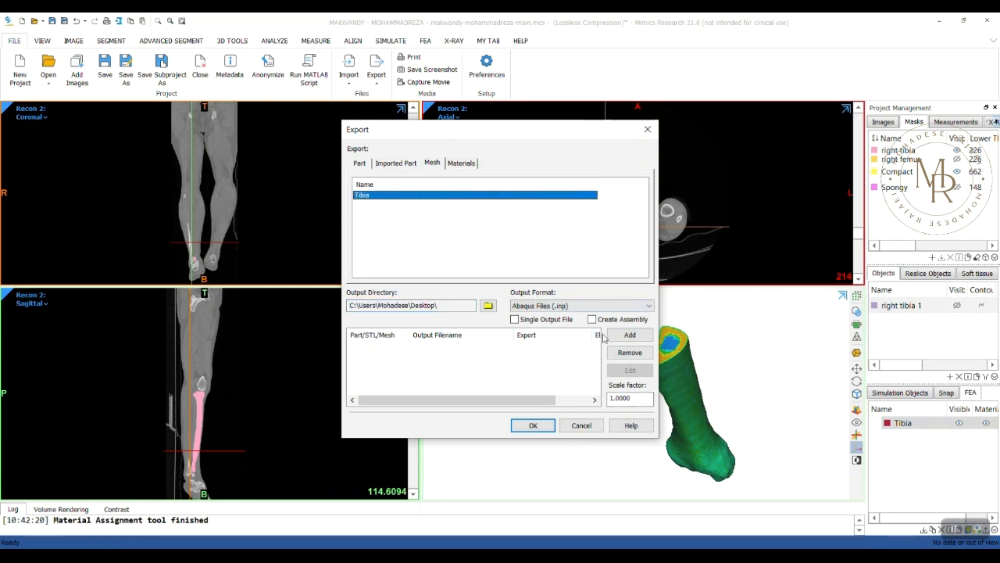
click(630, 335)
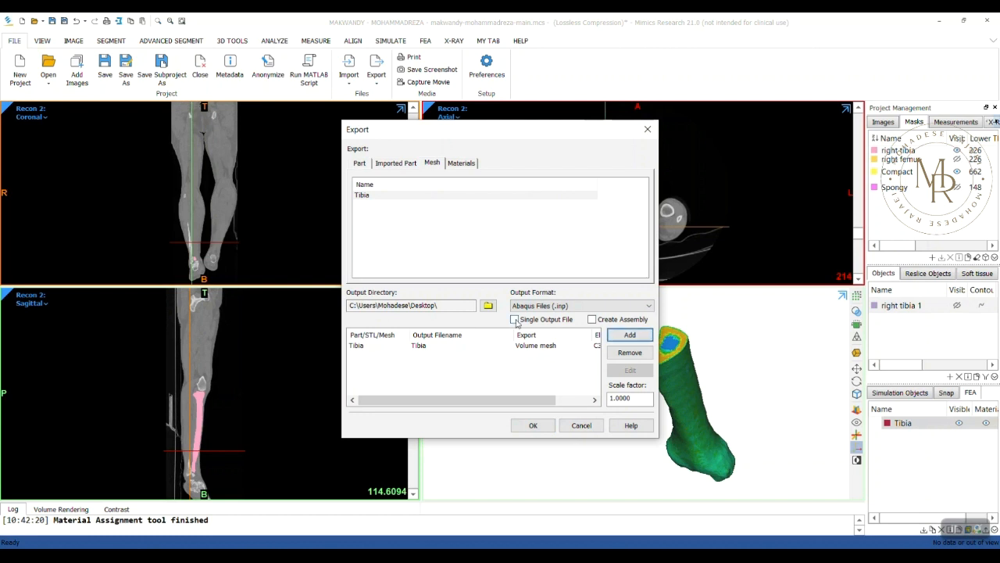
click(514, 319)
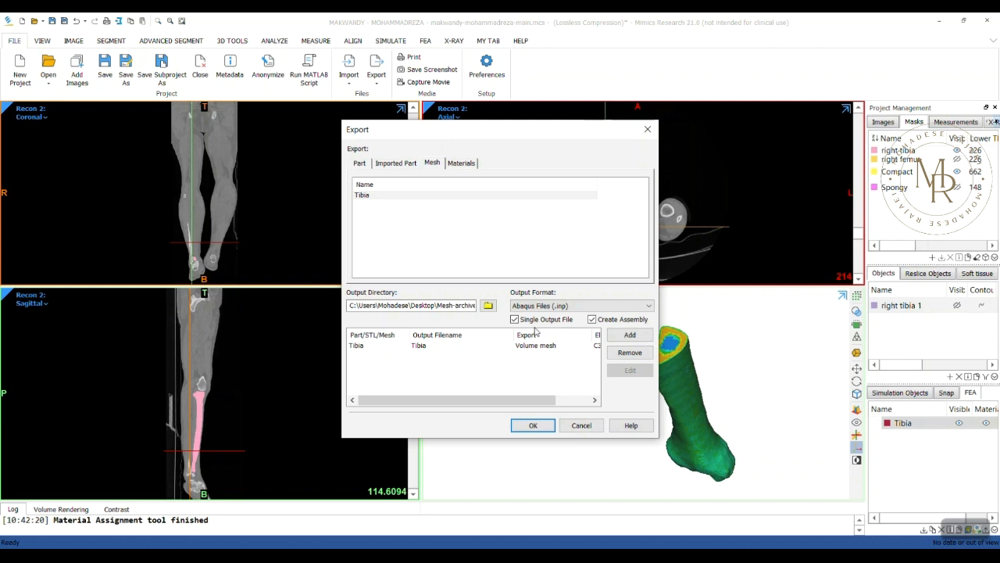
mouse_move(564, 331)
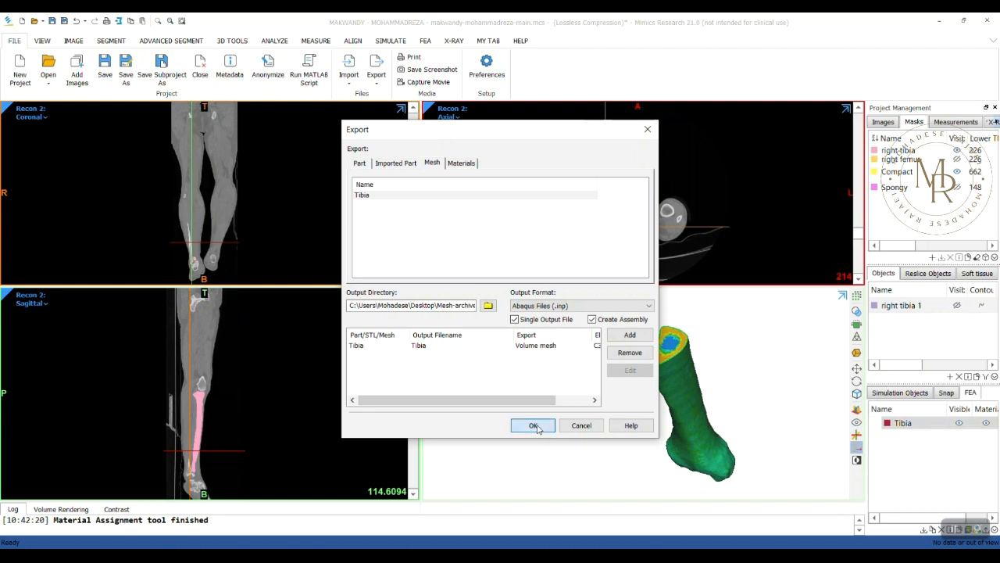
click(535, 425)
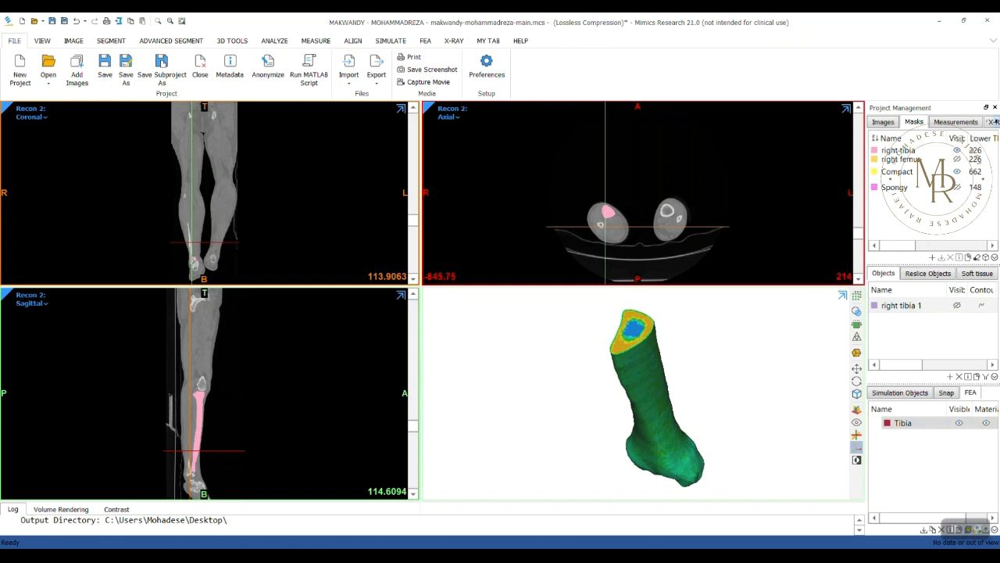
Step: Reopen the Tibia material assignment and set its method to Homogeneous
click(903, 422)
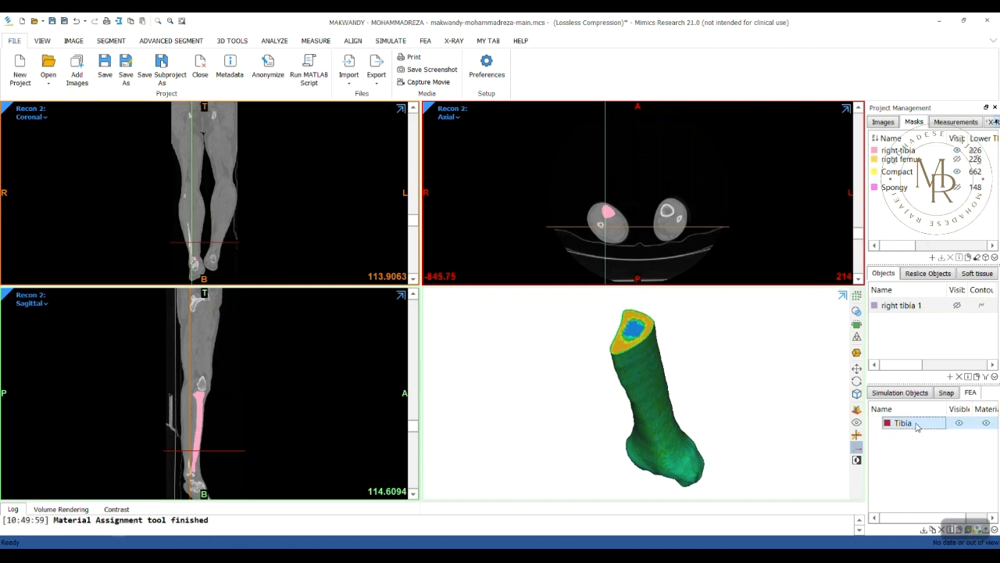
double_click(903, 422)
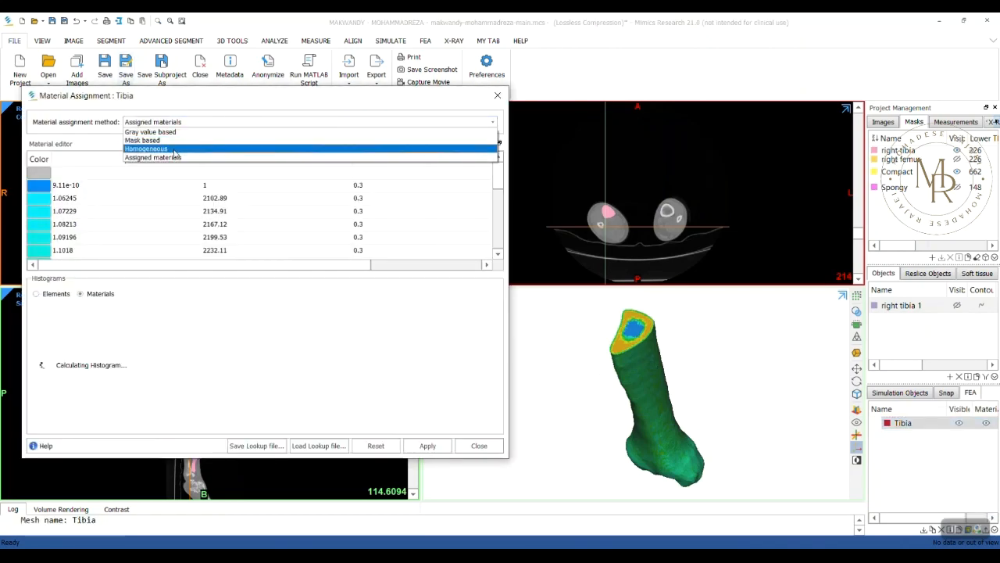
click(147, 148)
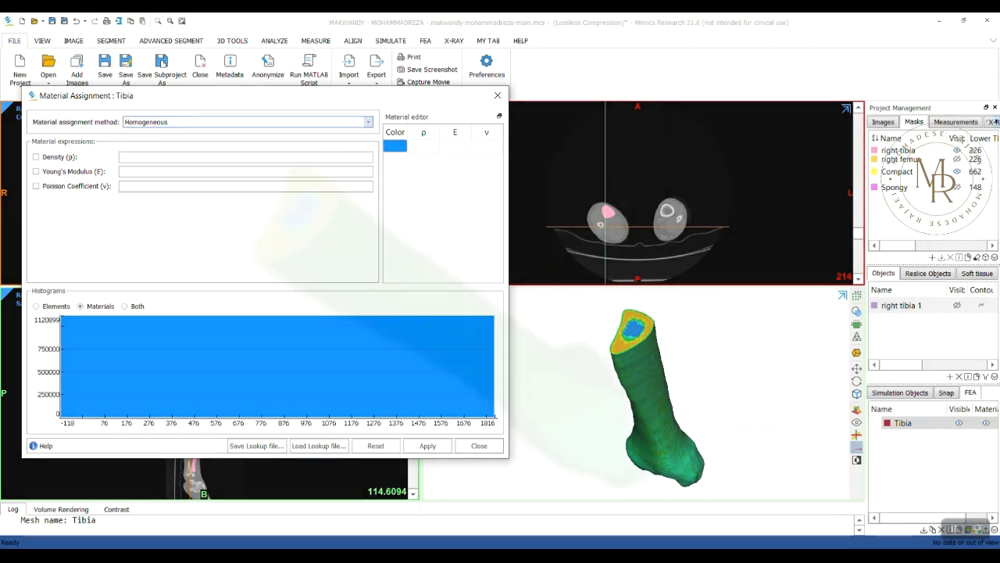
Step: Close the assignment without applying and rotate the colour-coded tibia mesh to inspect it
click(478, 445)
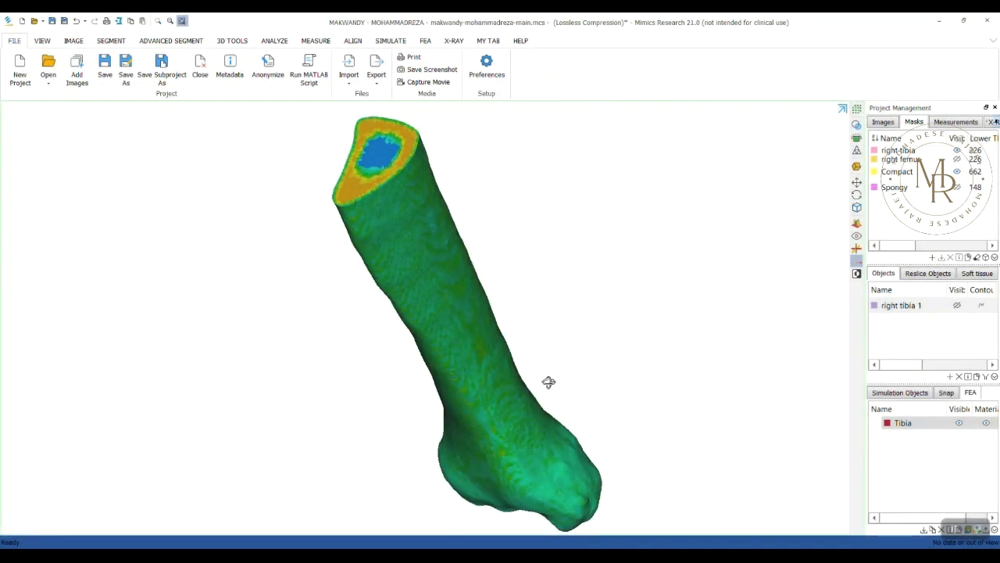
mouse_move(410, 453)
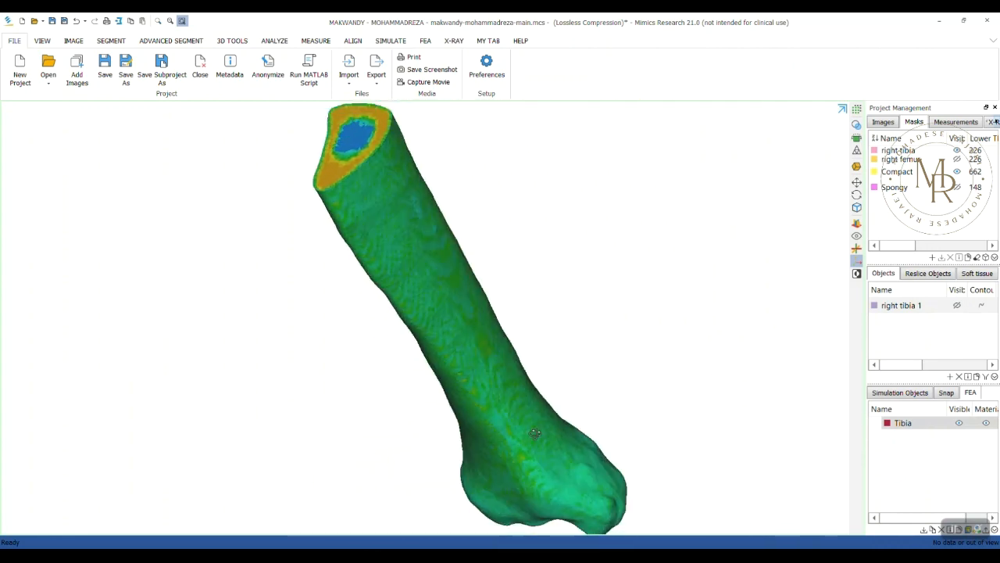
drag(534, 434, 500, 460)
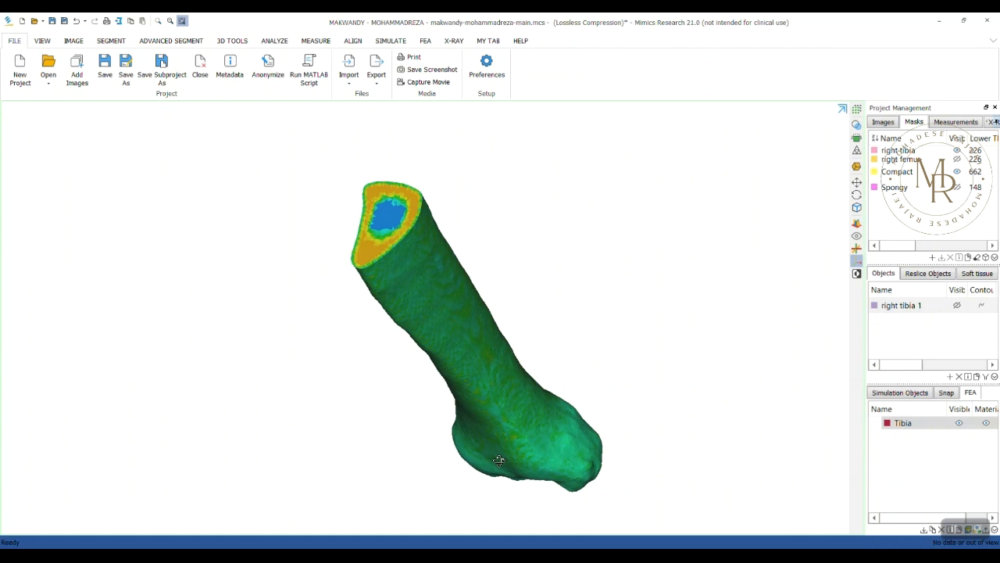